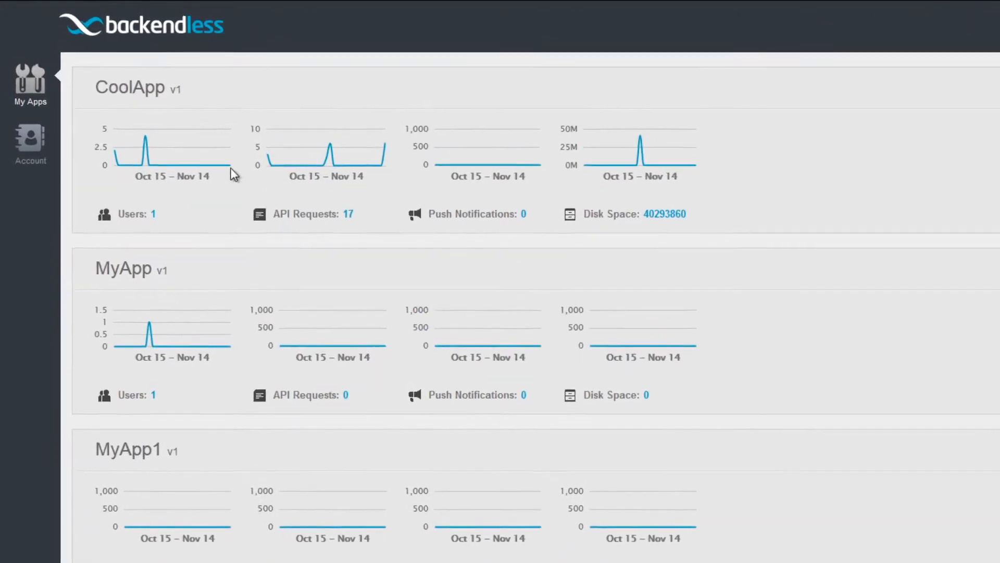
Step: Enter the CoolApp application and go to its Manage app settings
{"action": "left_click", "coordinate": [129, 87]}
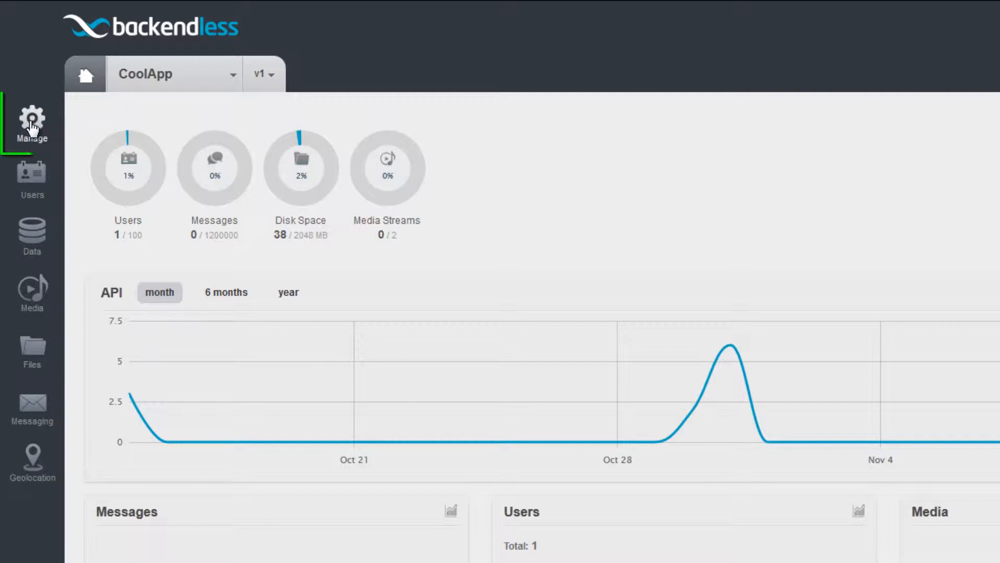
{"action": "left_click", "coordinate": [32, 121]}
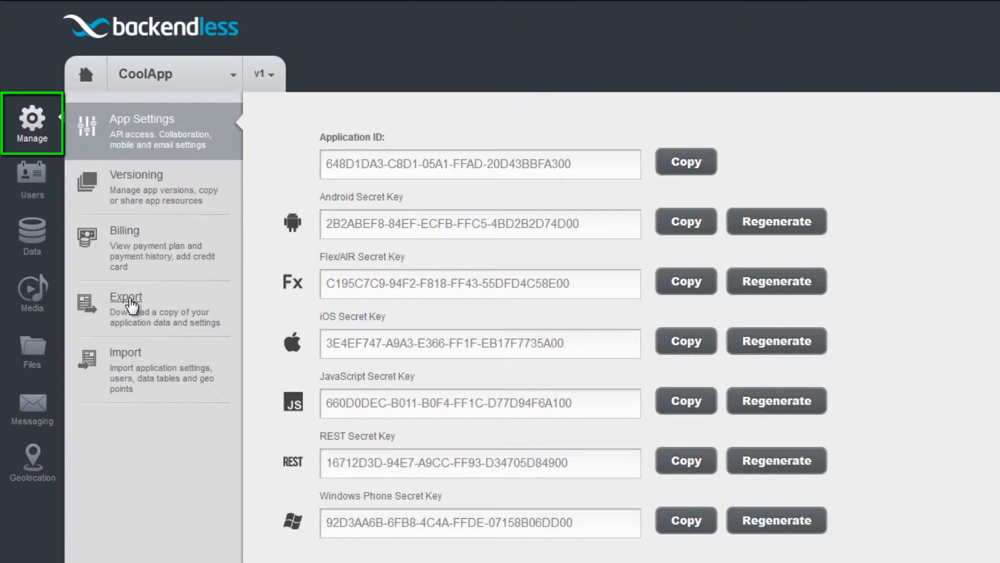
Step: Go to the Export section and tick the Address data table for export
{"action": "left_click", "coordinate": [126, 308]}
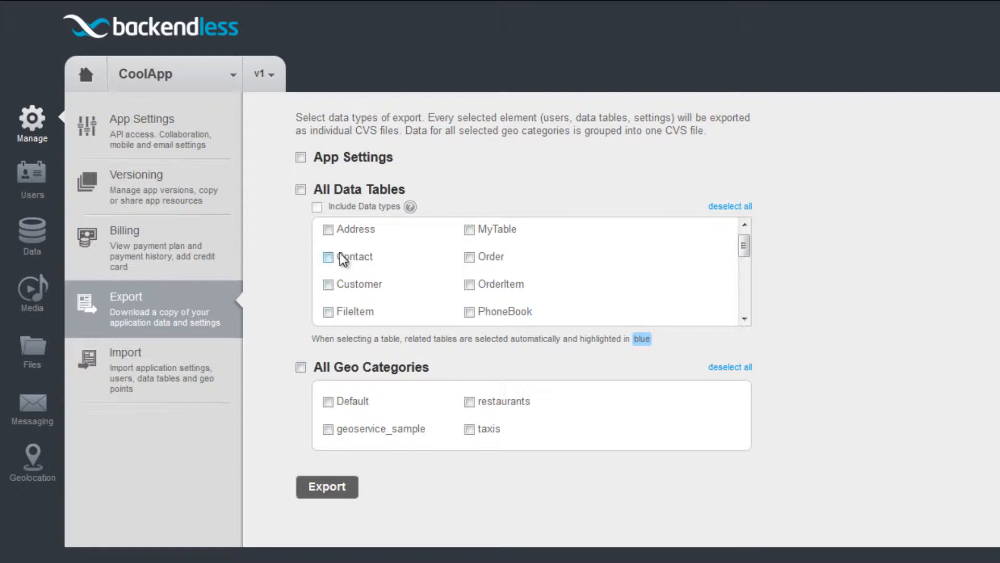
{"action": "left_click", "coordinate": [329, 229]}
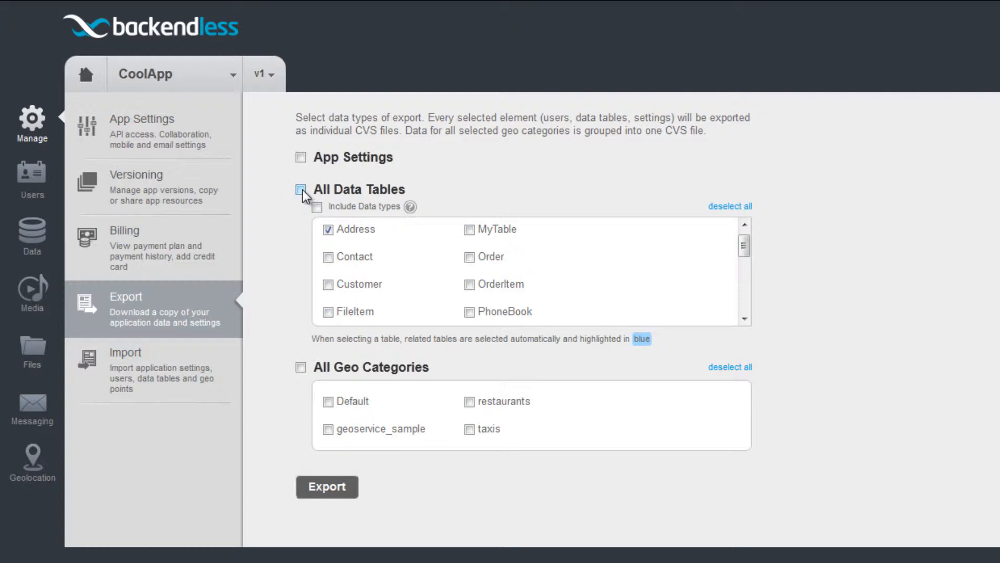
Step: Tick All Data Tables and Include Data types for the export
{"action": "left_click", "coordinate": [301, 192]}
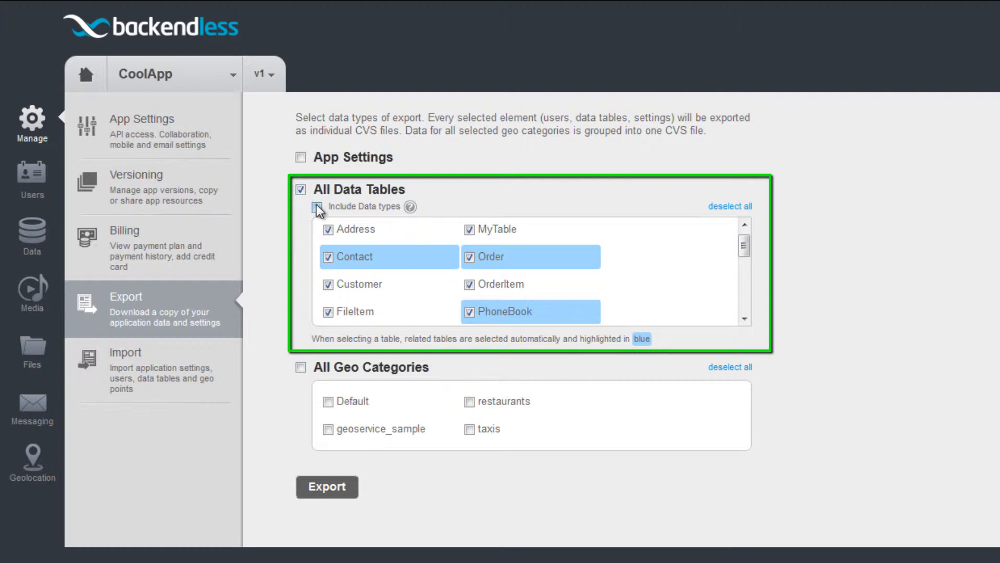
{"action": "left_click", "coordinate": [319, 209]}
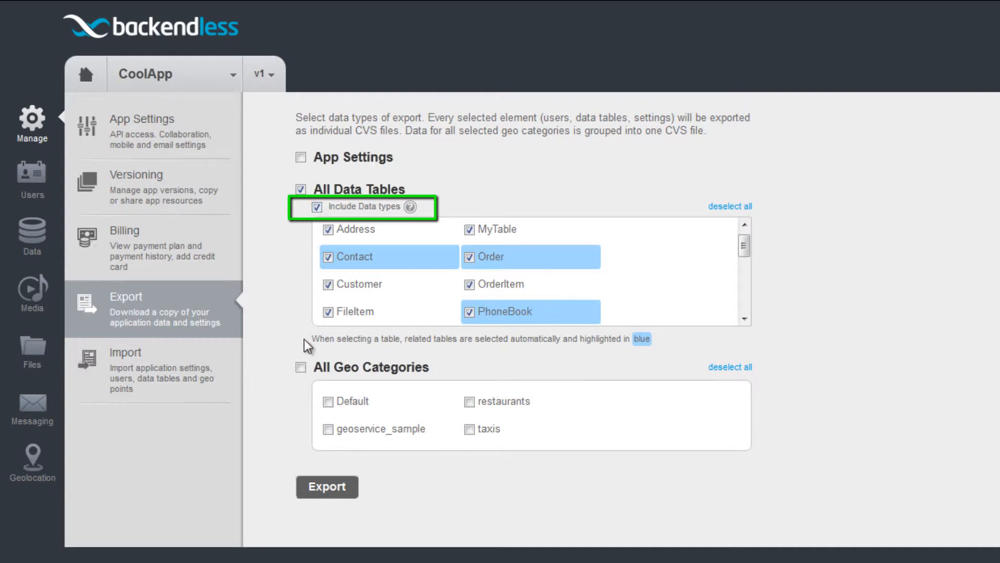
Step: Tick All Geo Categories and run the export of CoolApp's data
{"action": "left_click", "coordinate": [300, 366]}
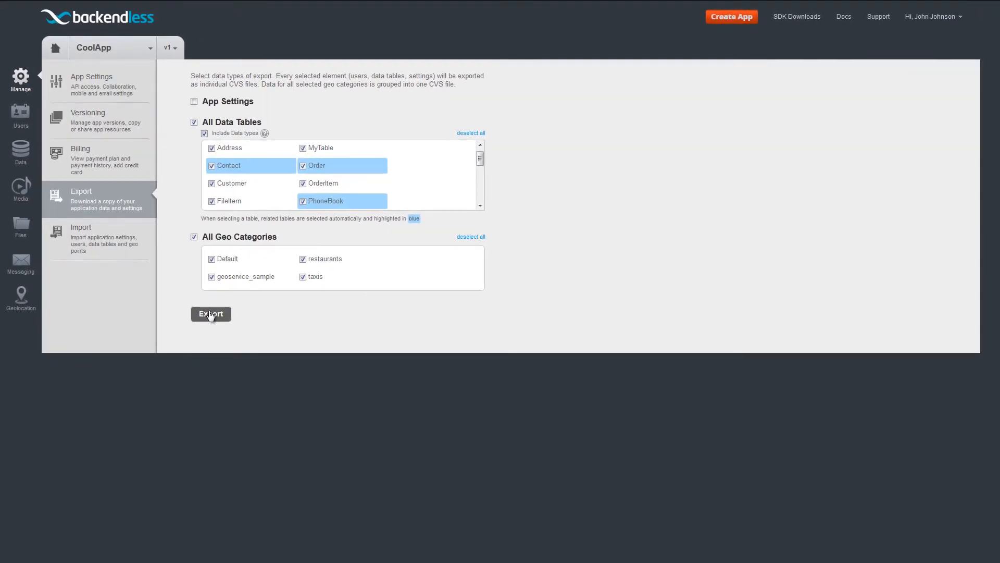
{"action": "left_click", "coordinate": [211, 314]}
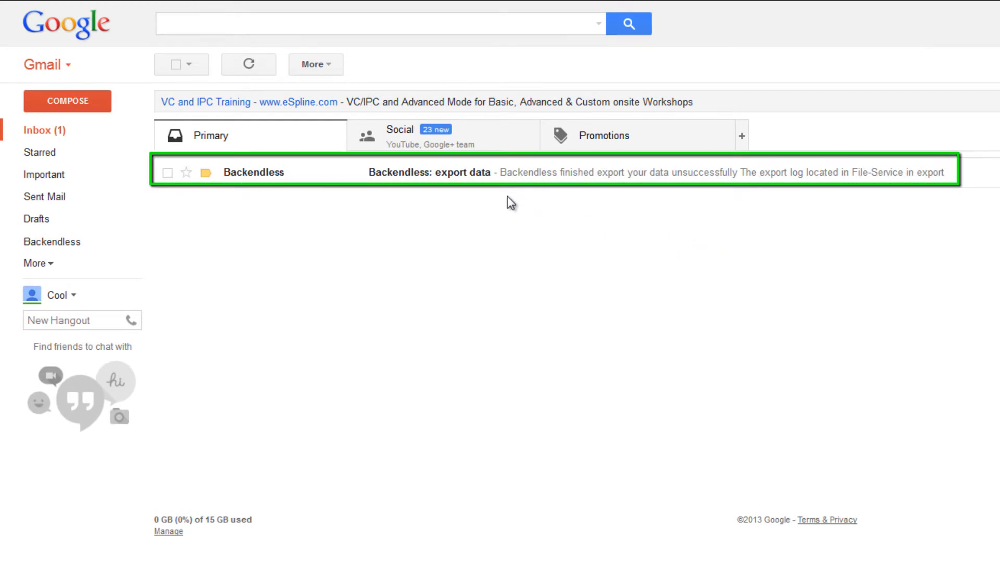
Step: Open the 'Backendless: export data' email in the Gmail inbox
{"action": "left_click", "coordinate": [421, 171]}
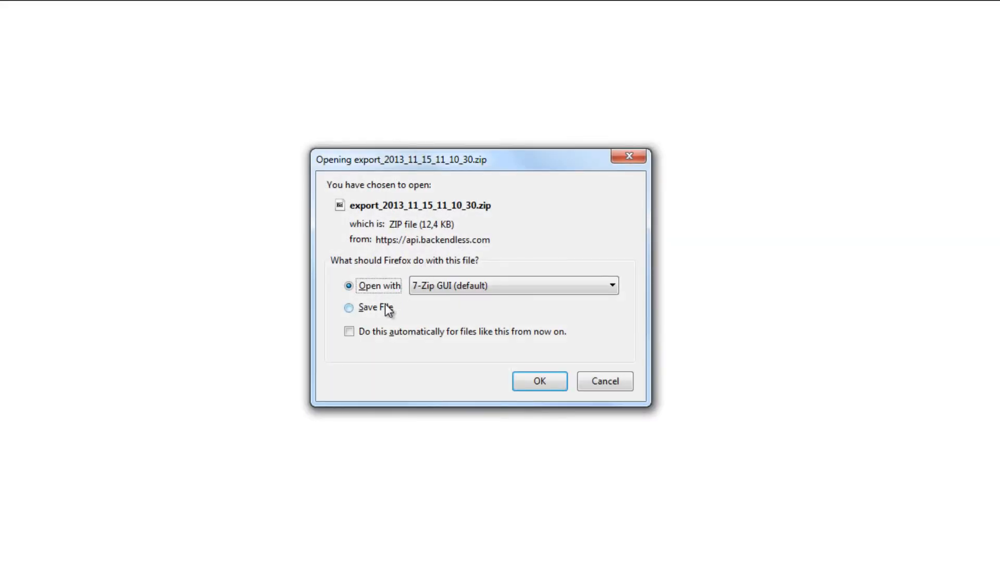
Step: Save export_2013_11_15_11_10_30.zip to disk via the Save File option
{"action": "left_click", "coordinate": [350, 306]}
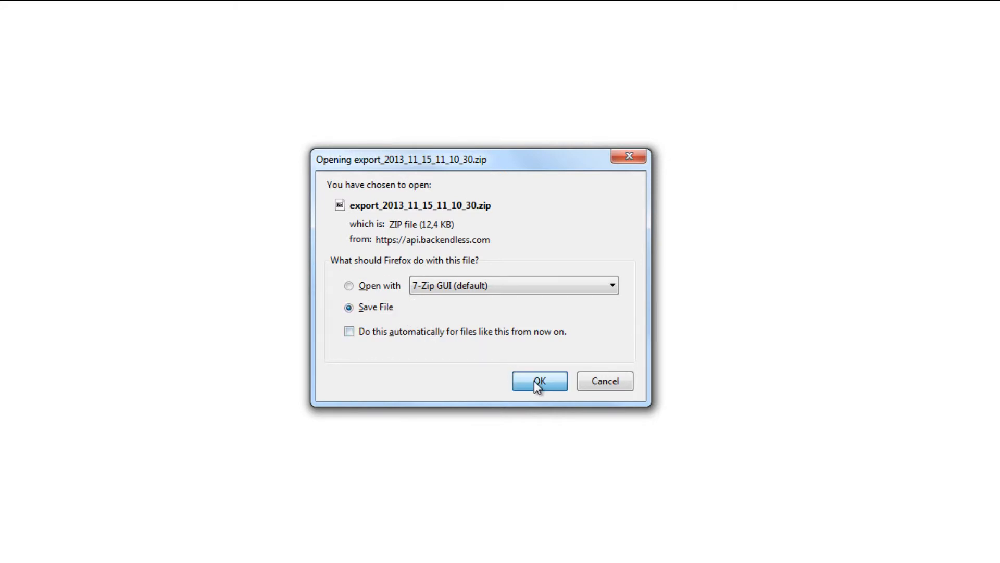
{"action": "left_click", "coordinate": [539, 381]}
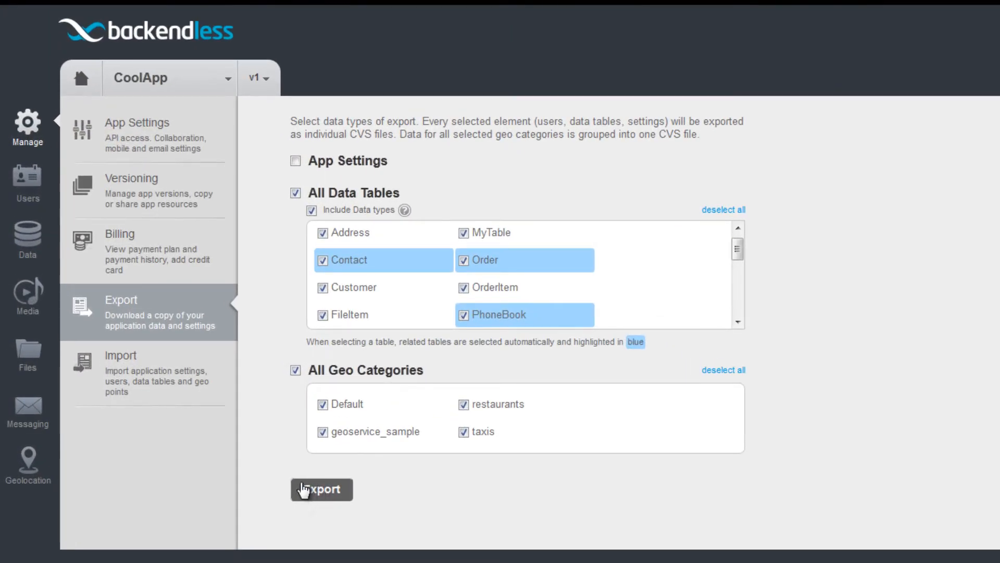
{"action": "mouse_move", "coordinate": [27, 348]}
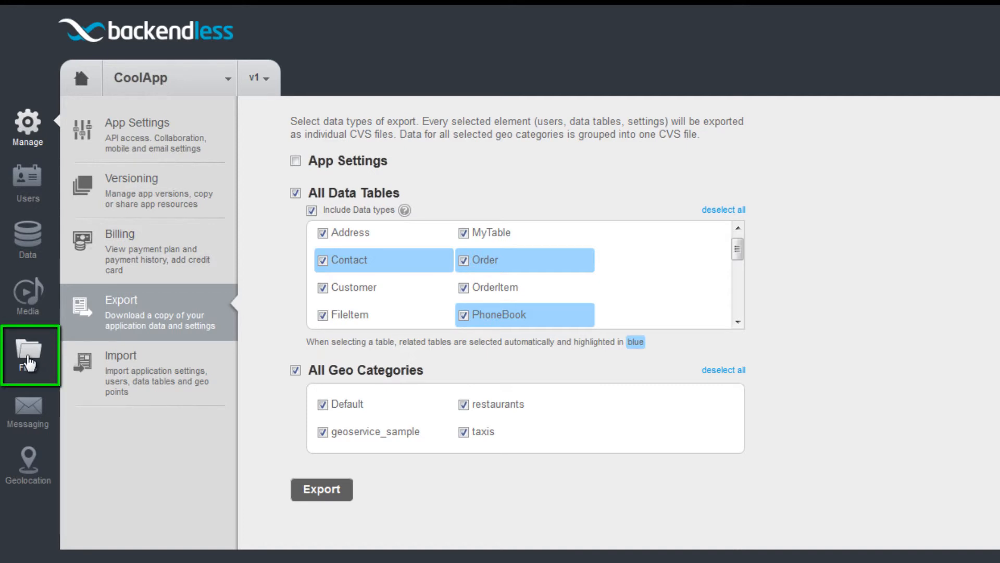
Step: Show CoolApp's Files storage root listing the export folder
{"action": "left_click", "coordinate": [28, 355]}
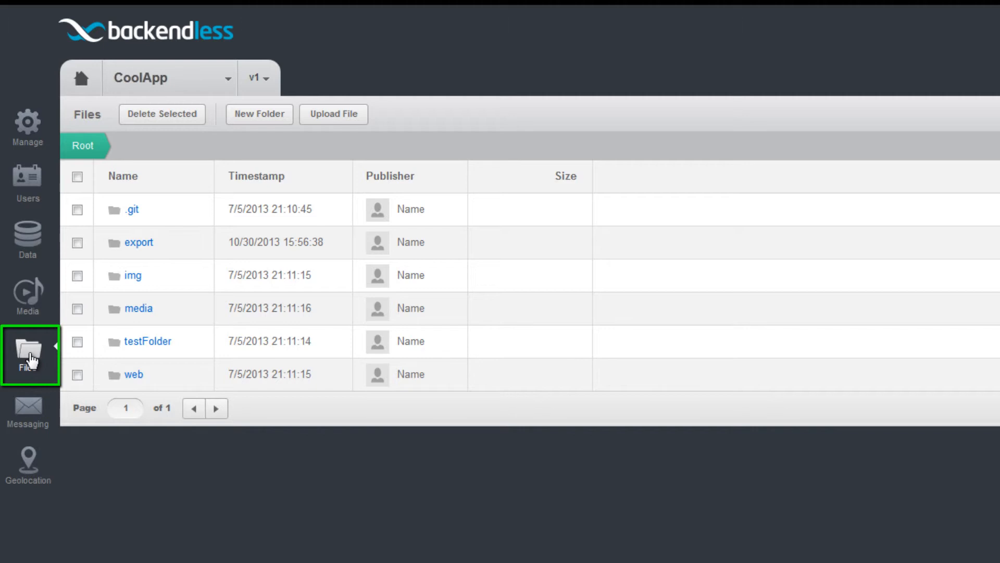
{"action": "left_click", "coordinate": [137, 242]}
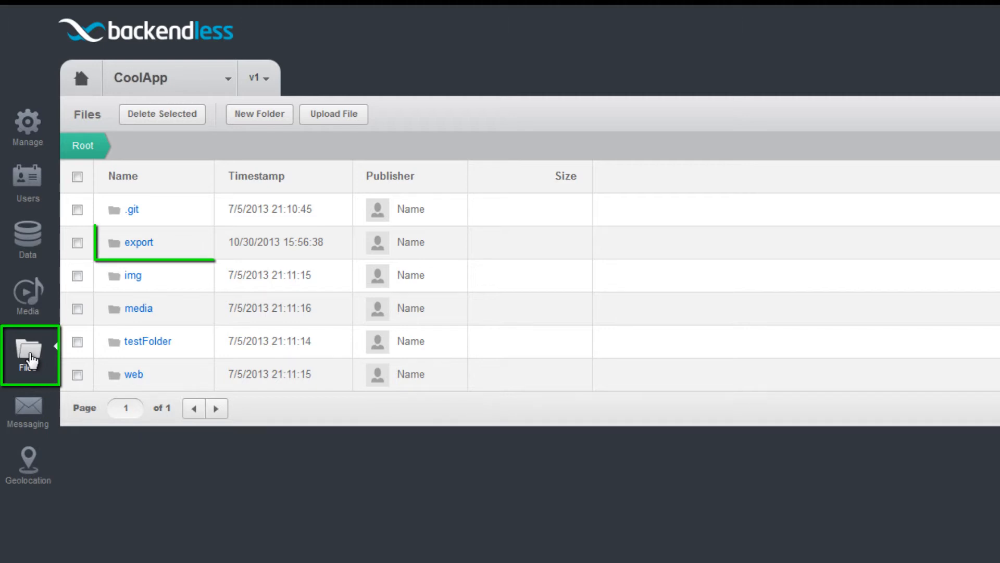